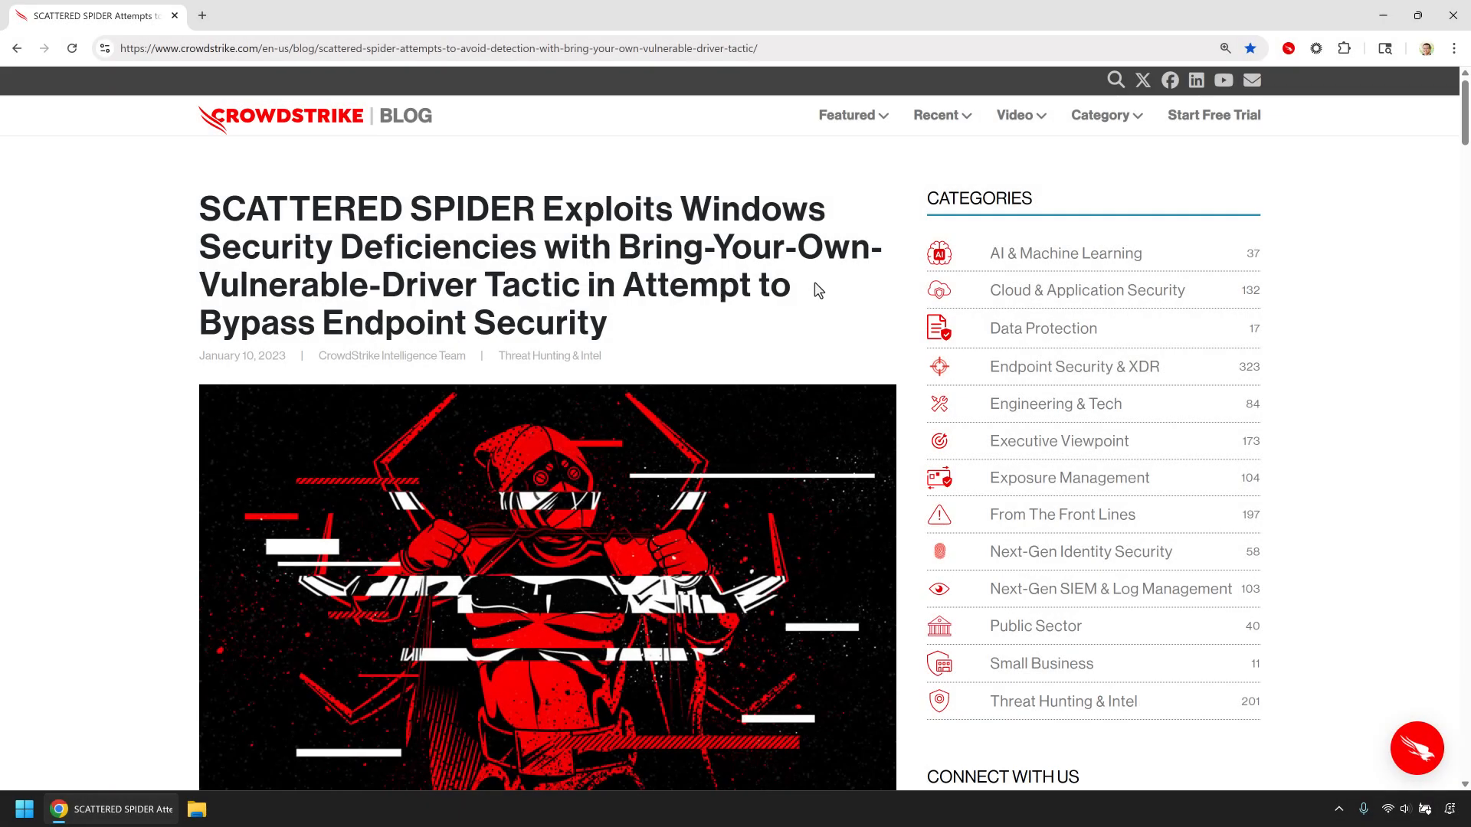
# - Scroll the SCATTERED SPIDER article past the header image to its summary bullets and Introduction
pyautogui.scroll(-3)
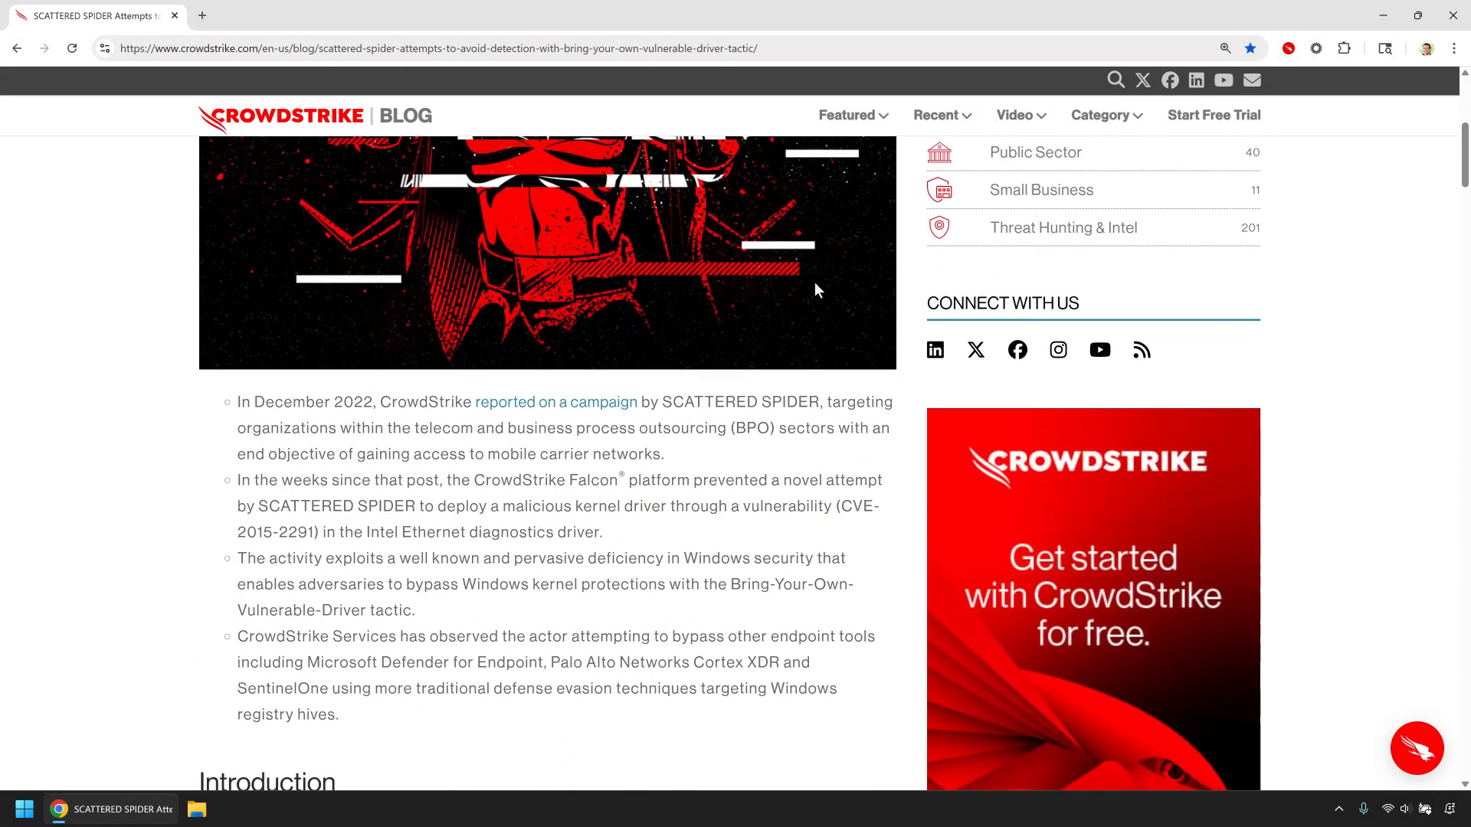
pyautogui.scroll(-3)
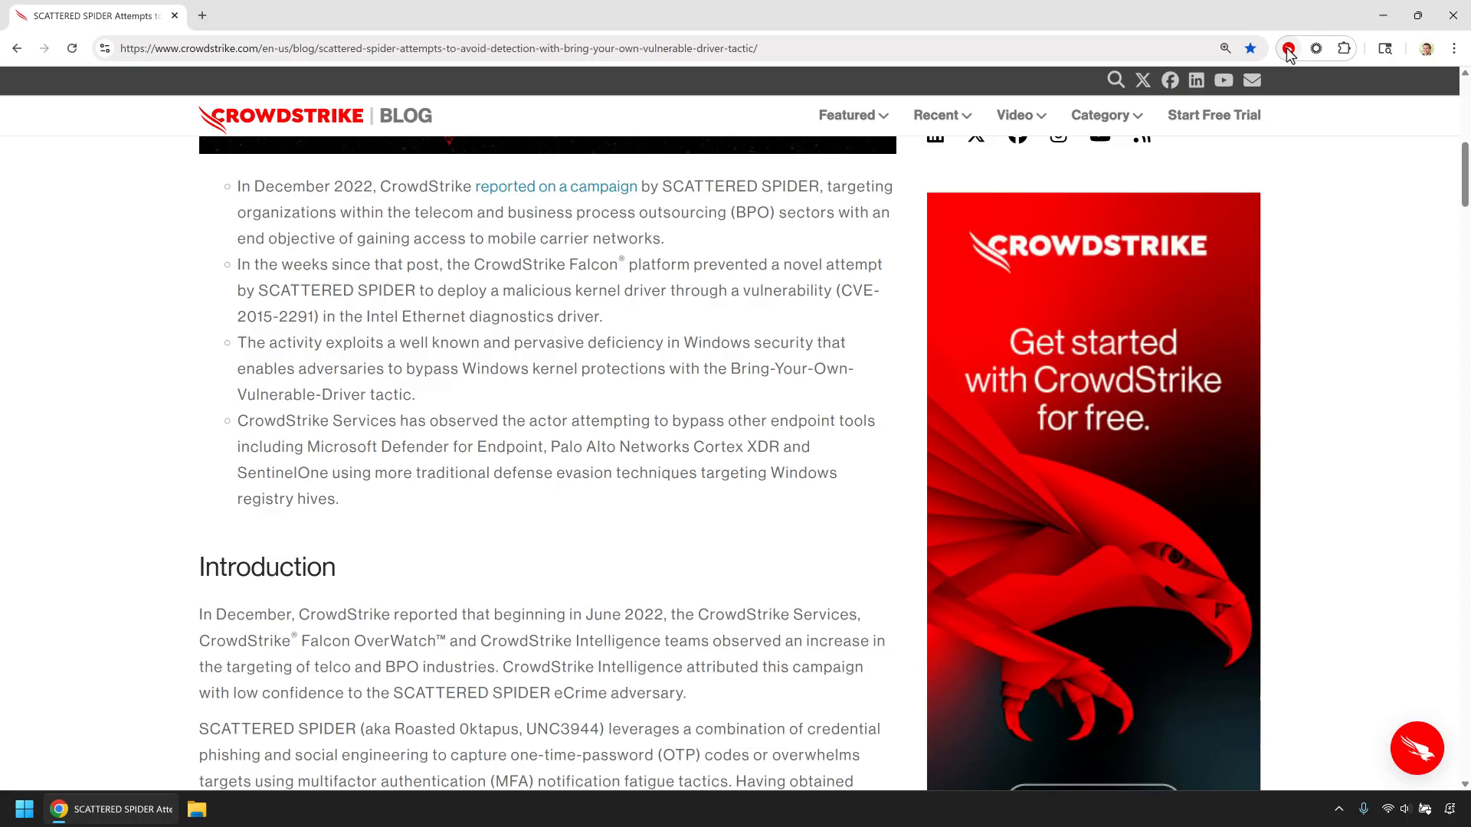
# - Scan the article with the Falcon extension to highlight SCATTERED SPIDER, CVE-2015-2291 and aliases
pyautogui.click(1288, 48)
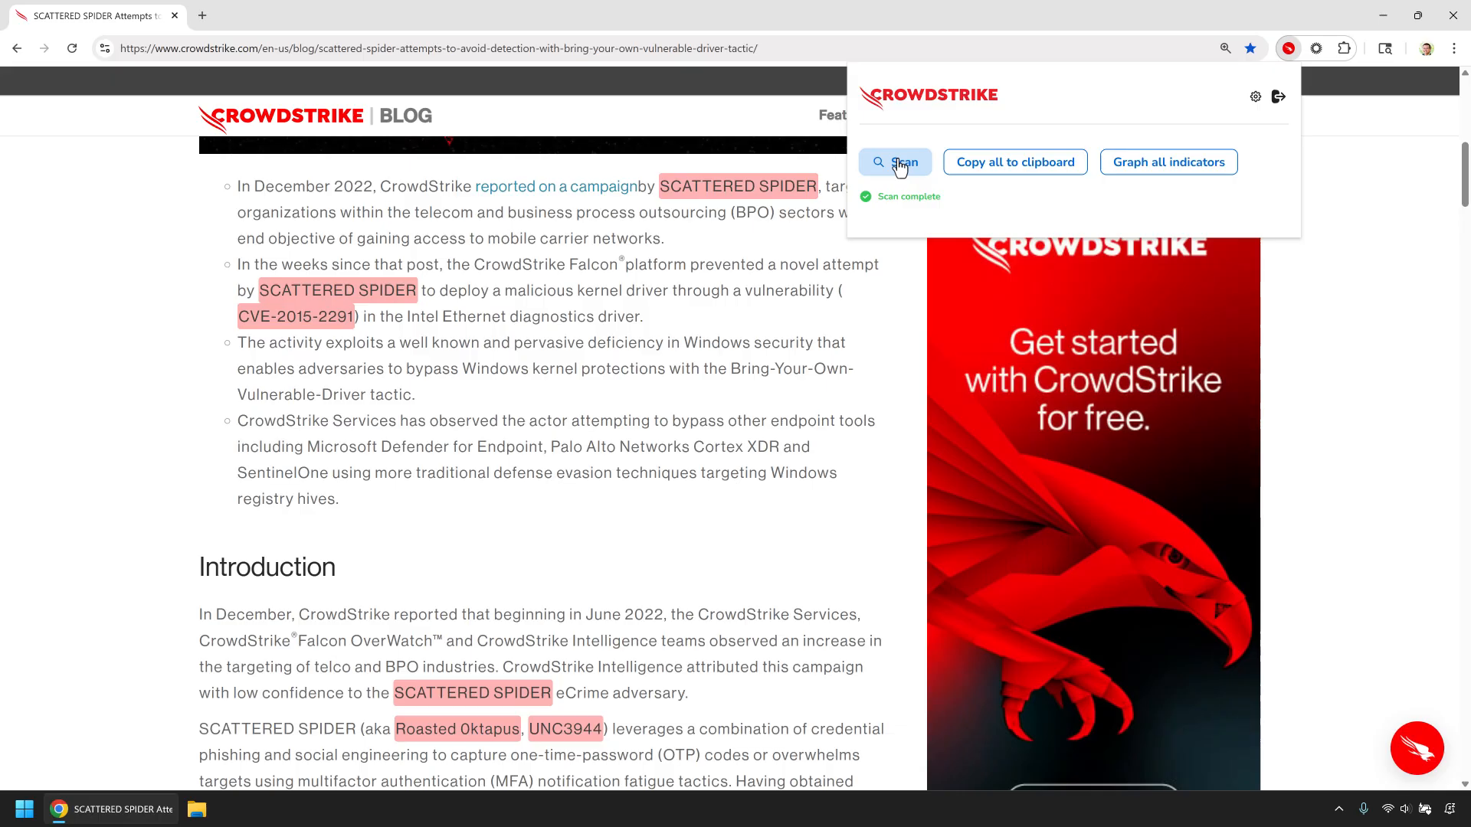
pyautogui.moveTo(731, 192)
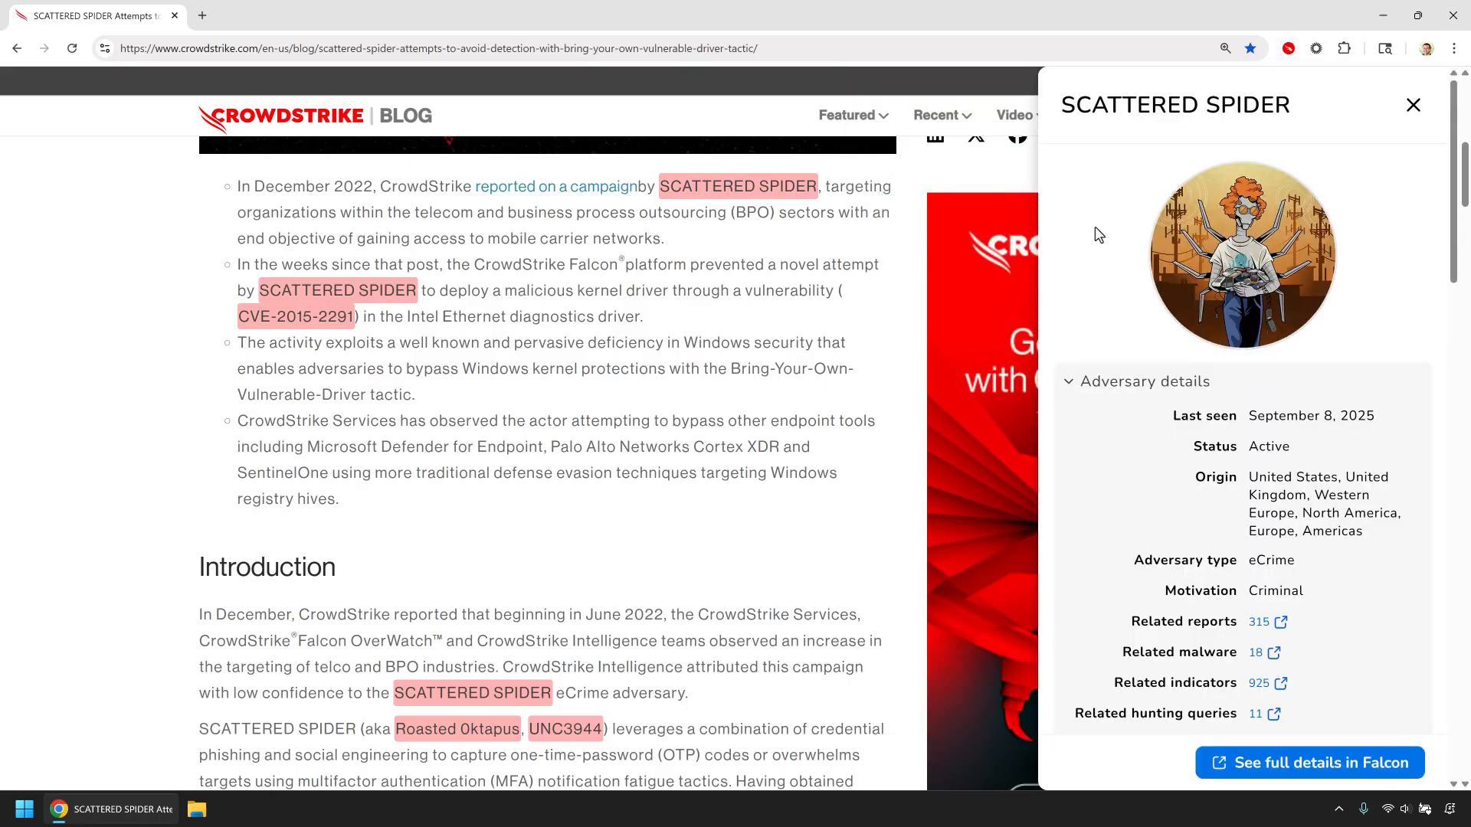
# - Scroll the SCATTERED SPIDER panel through recent reports, related malware and indicator counts
pyautogui.scroll(-3)
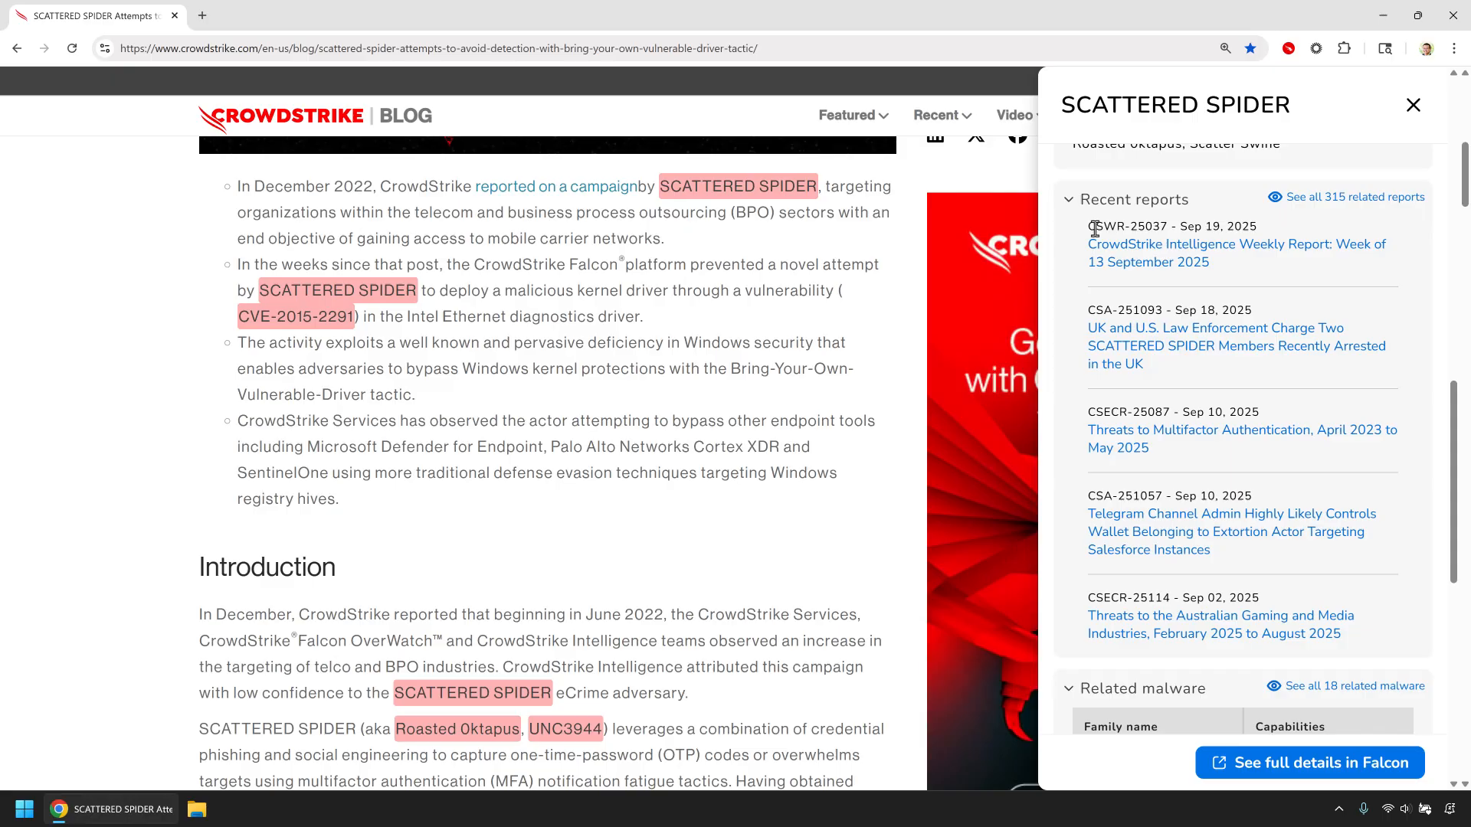
pyautogui.scroll(-3)
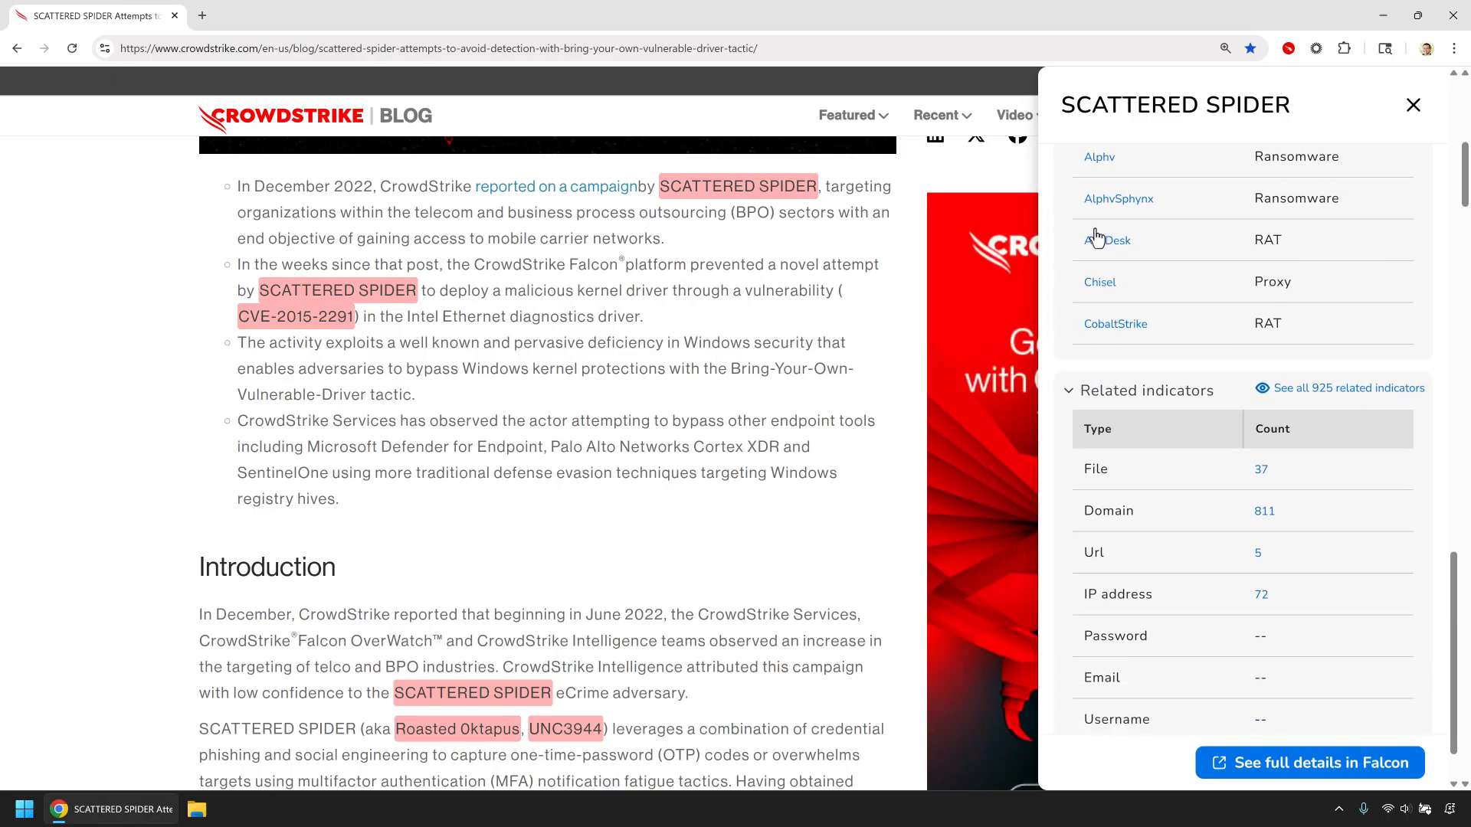
pyautogui.scroll(-3)
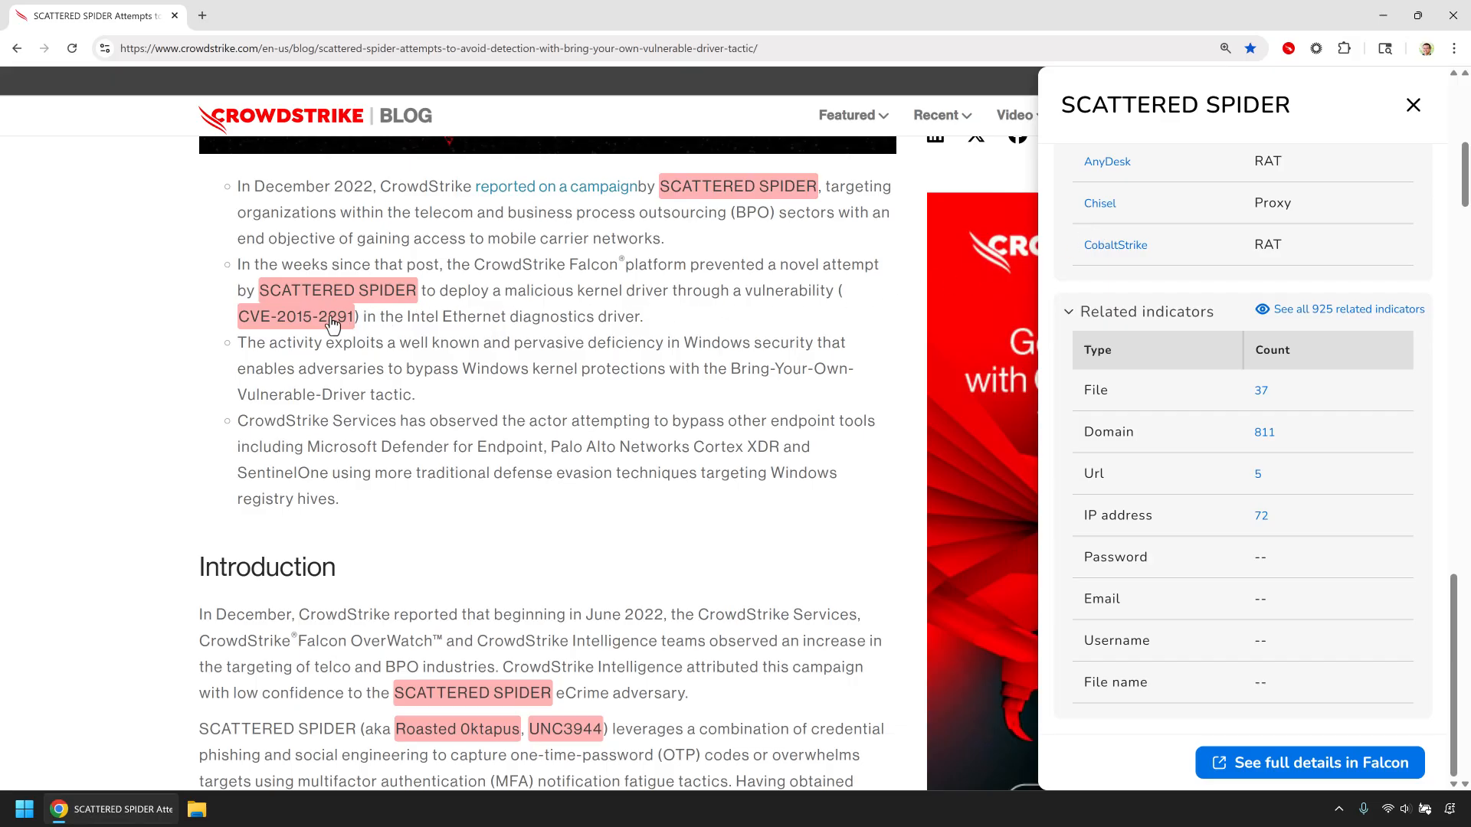
# - Open CVE-2015-2291's panel and review its severity, reports, adversary and file indicator
pyautogui.click(296, 316)
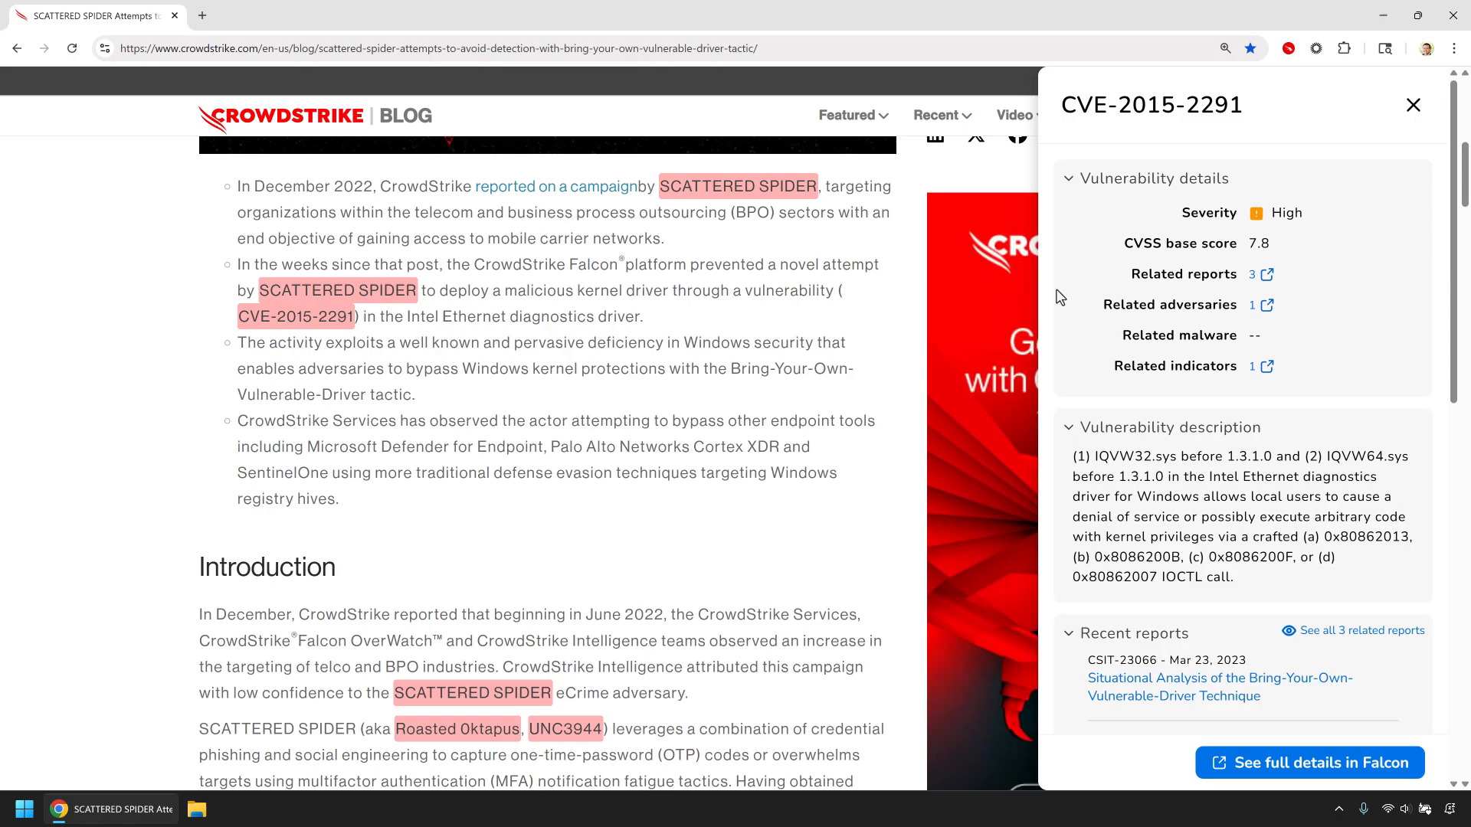
pyautogui.scroll(-3)
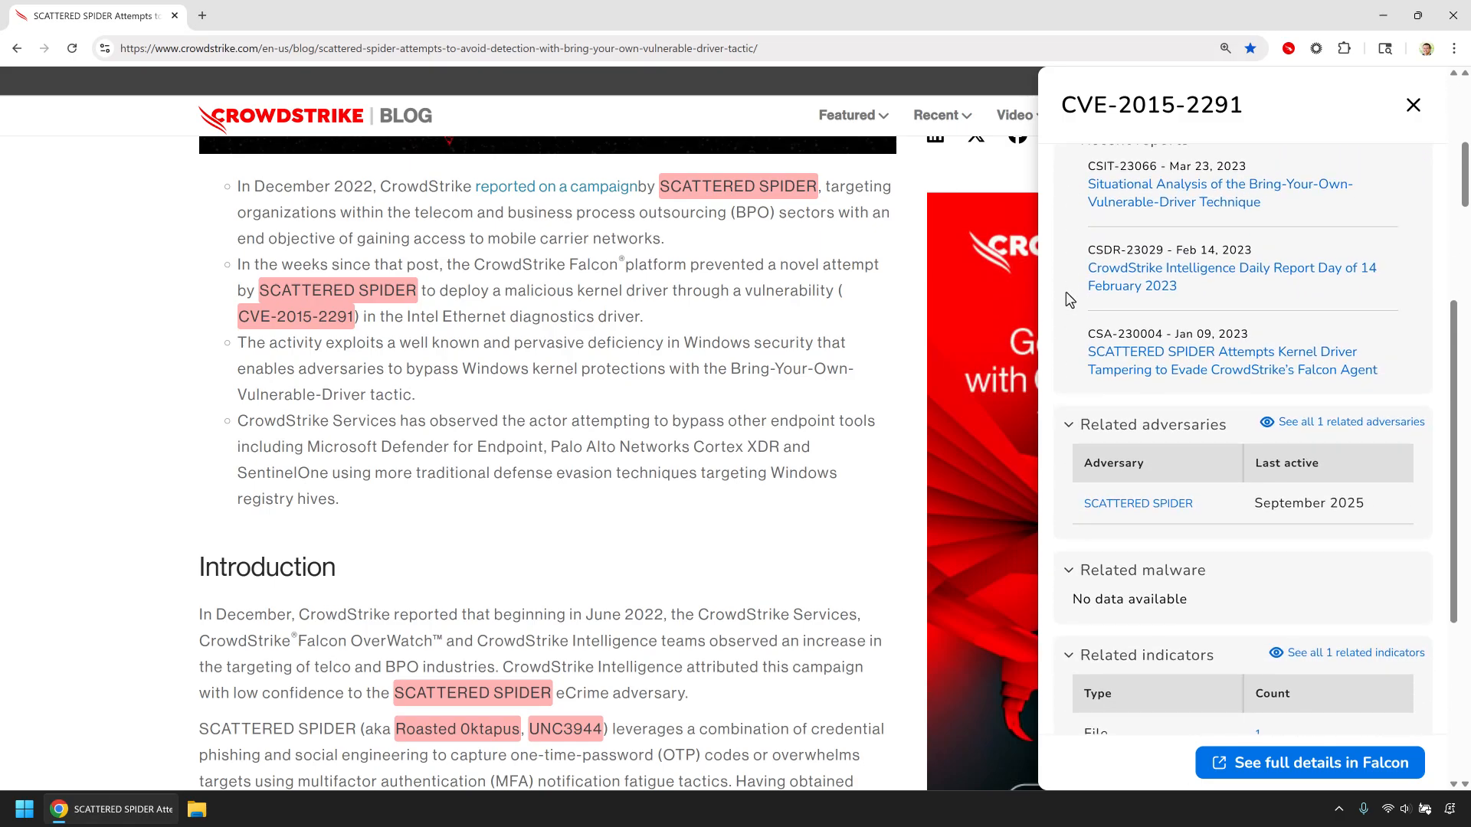
pyautogui.scroll(-3)
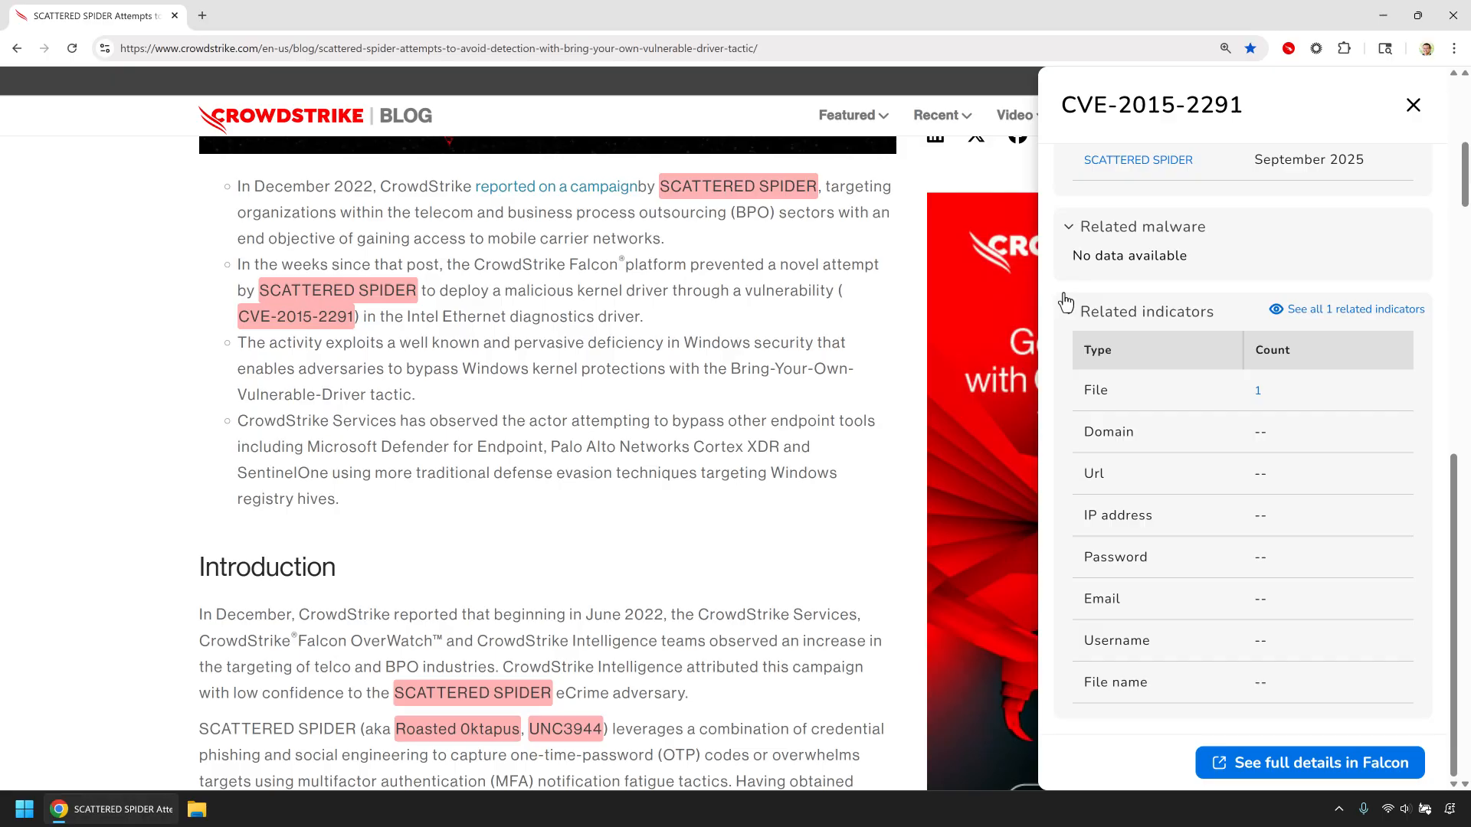
pyautogui.scroll(-3)
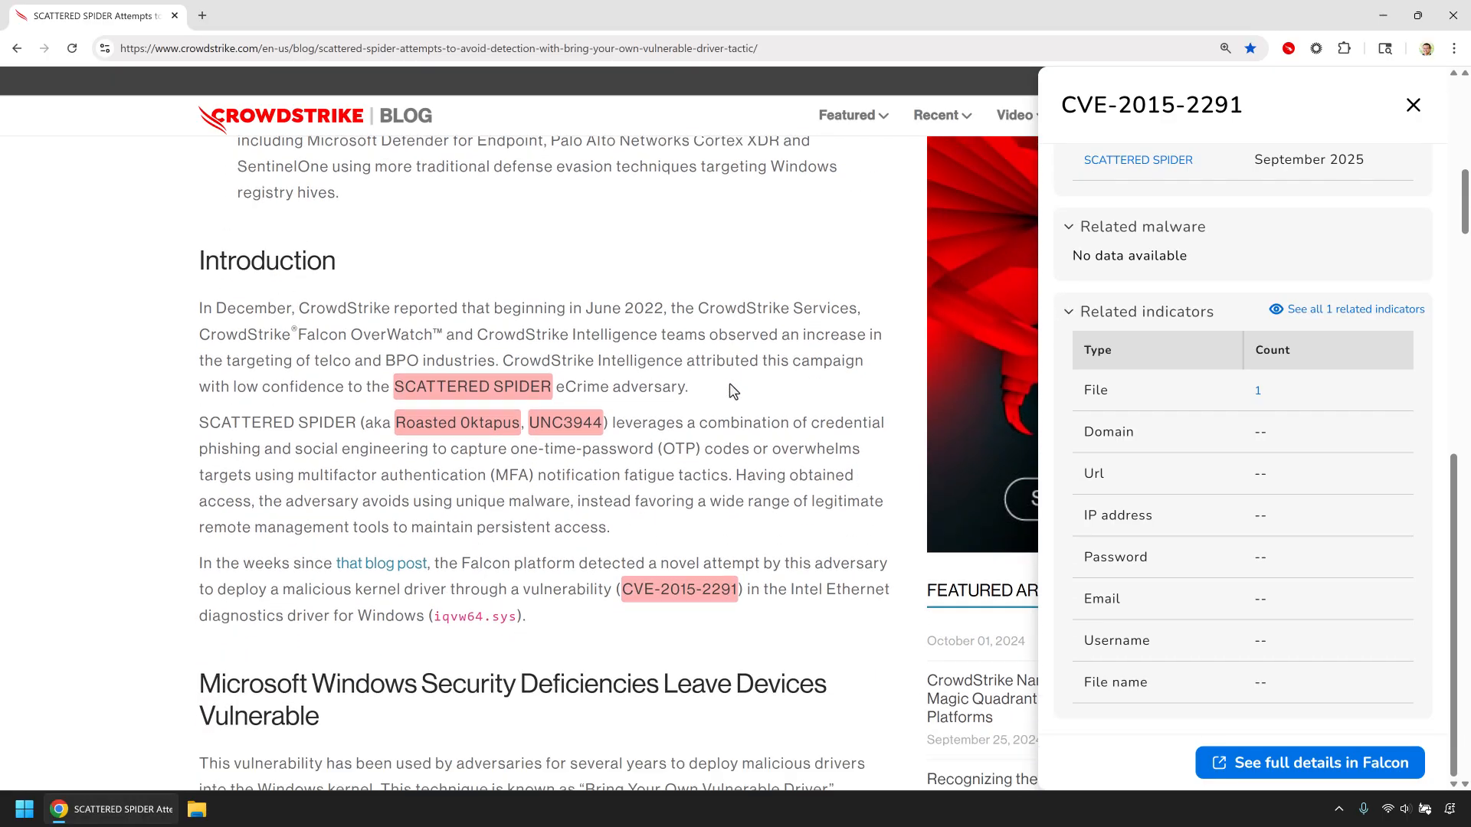
pyautogui.scroll(-3)
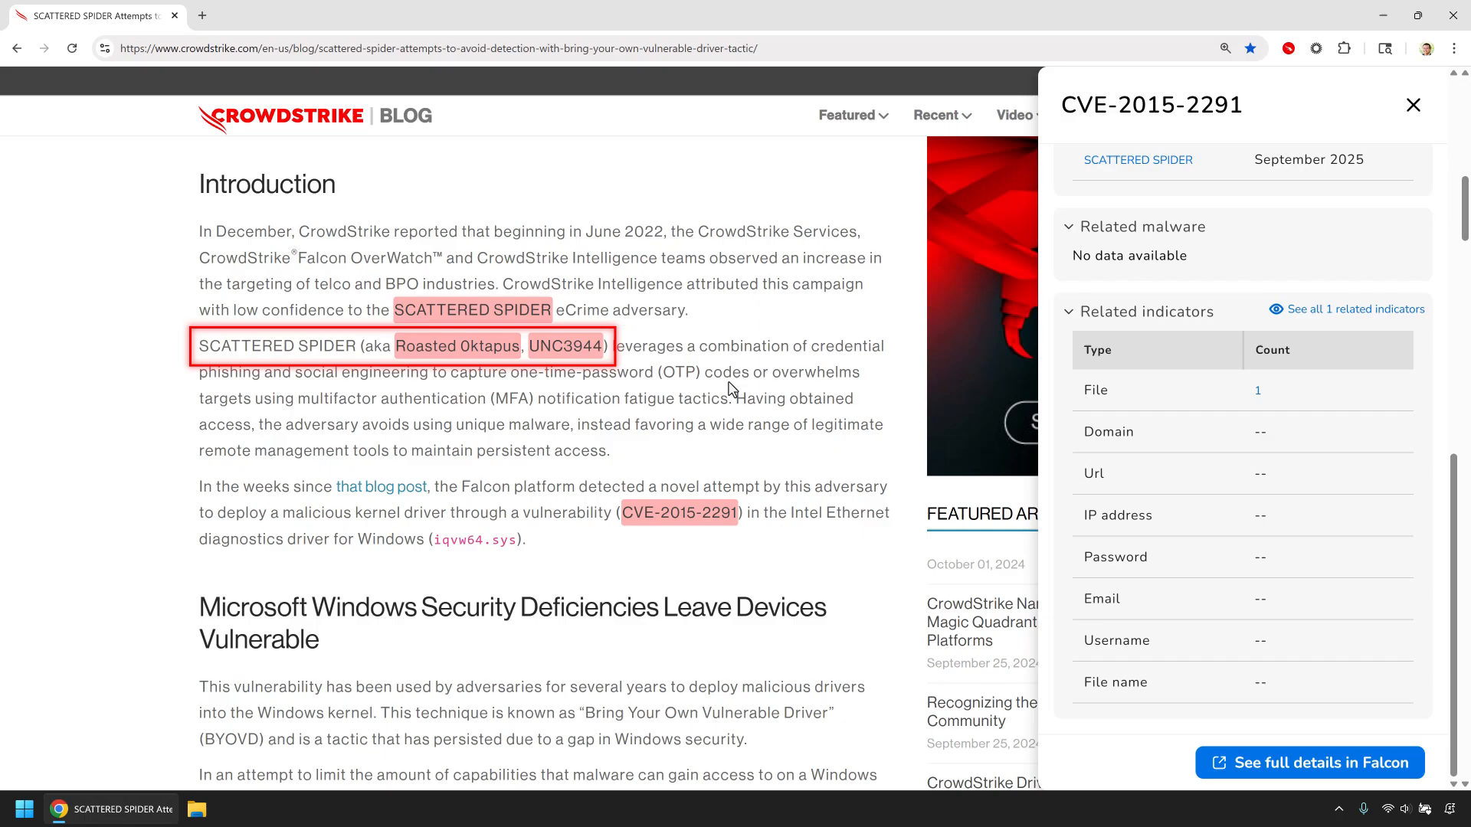
# - Scroll to Technical Analysis and open the driver SHA256 hash's full details in Falcon
pyautogui.scroll(-3)
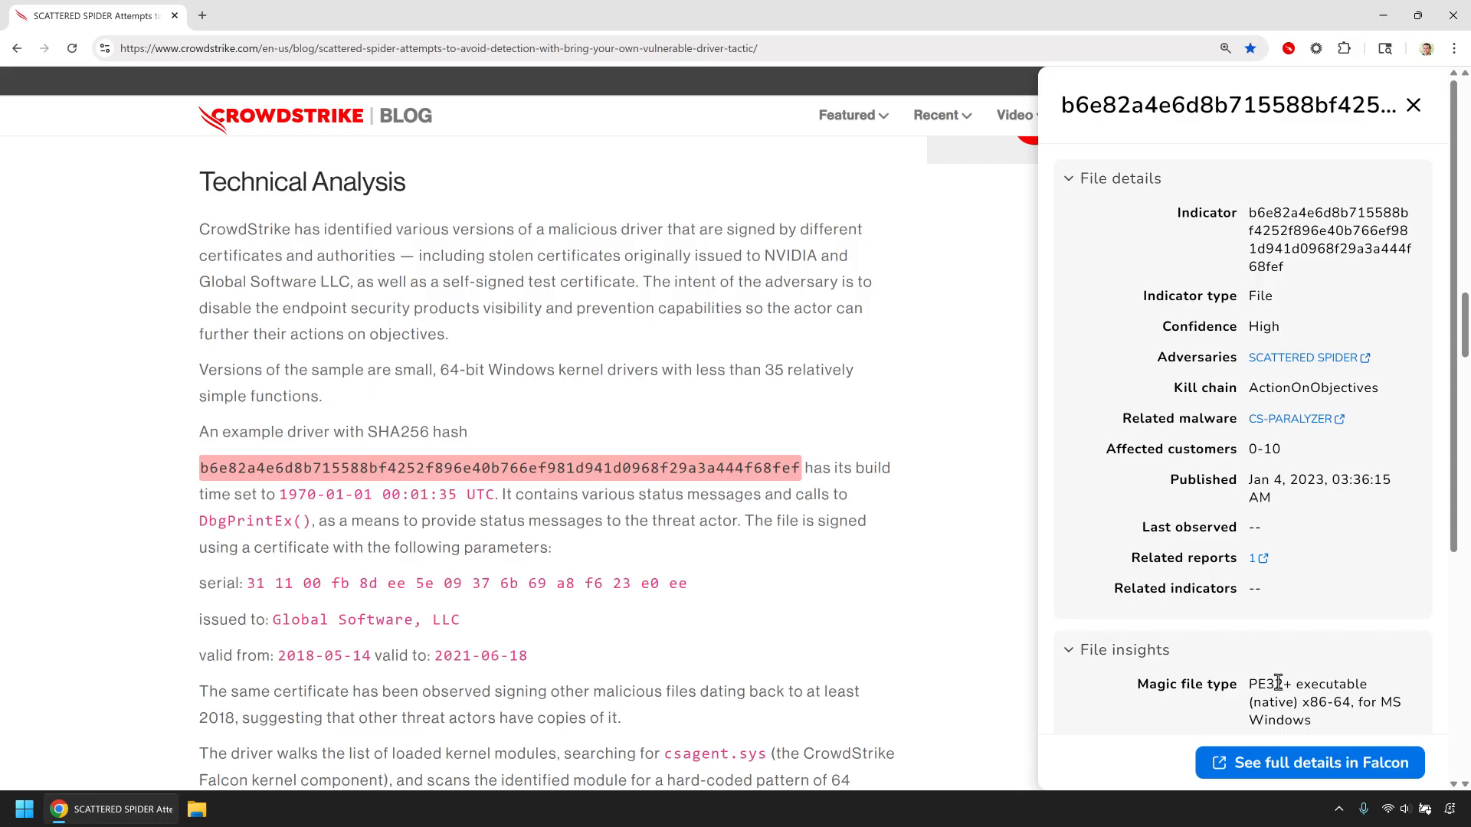
pyautogui.click(1309, 763)
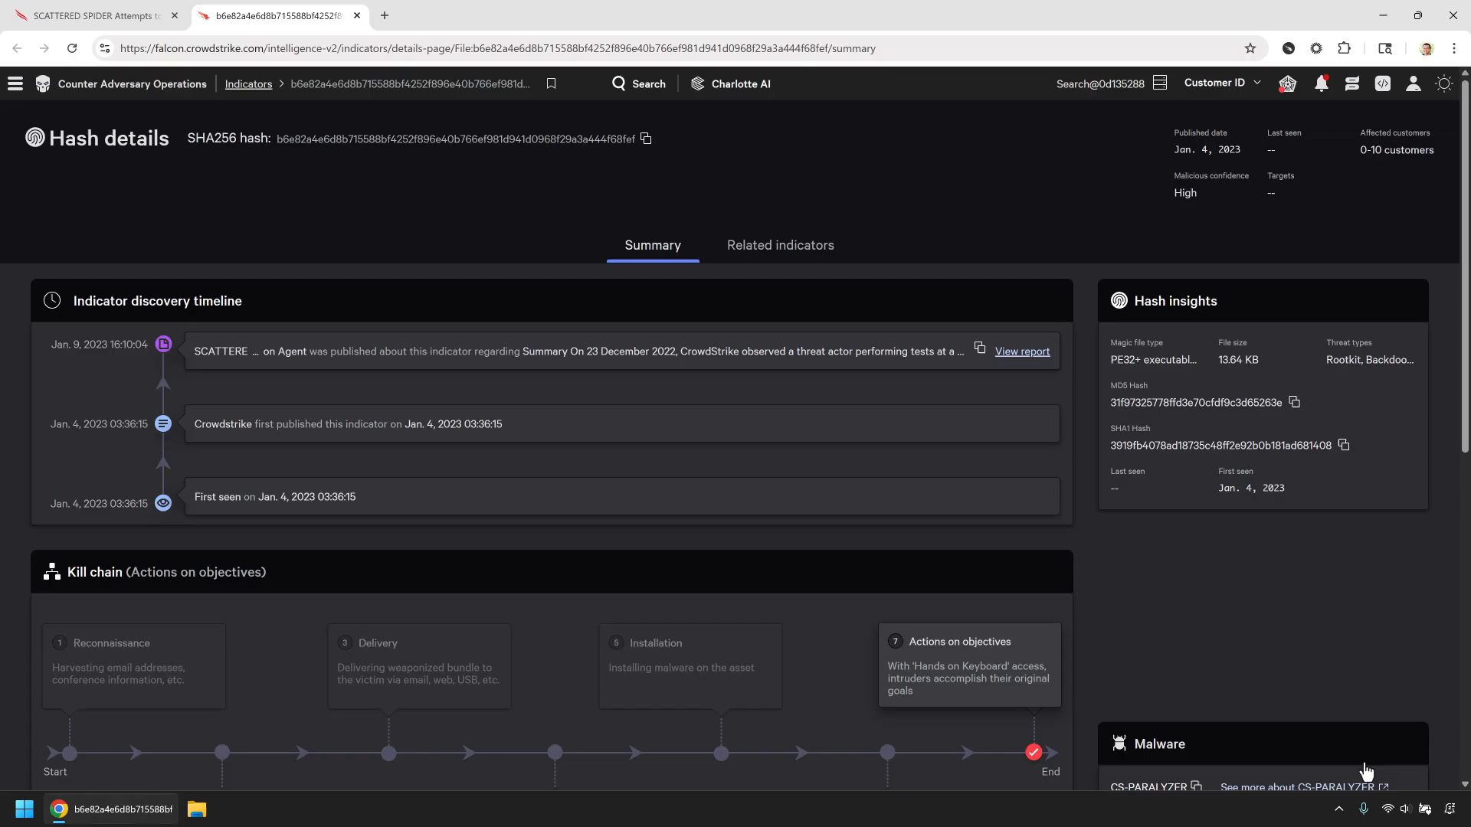
# - Scroll the hash details page down to the SCATTERED SPIDER Adversary card
pyautogui.scroll(-3)
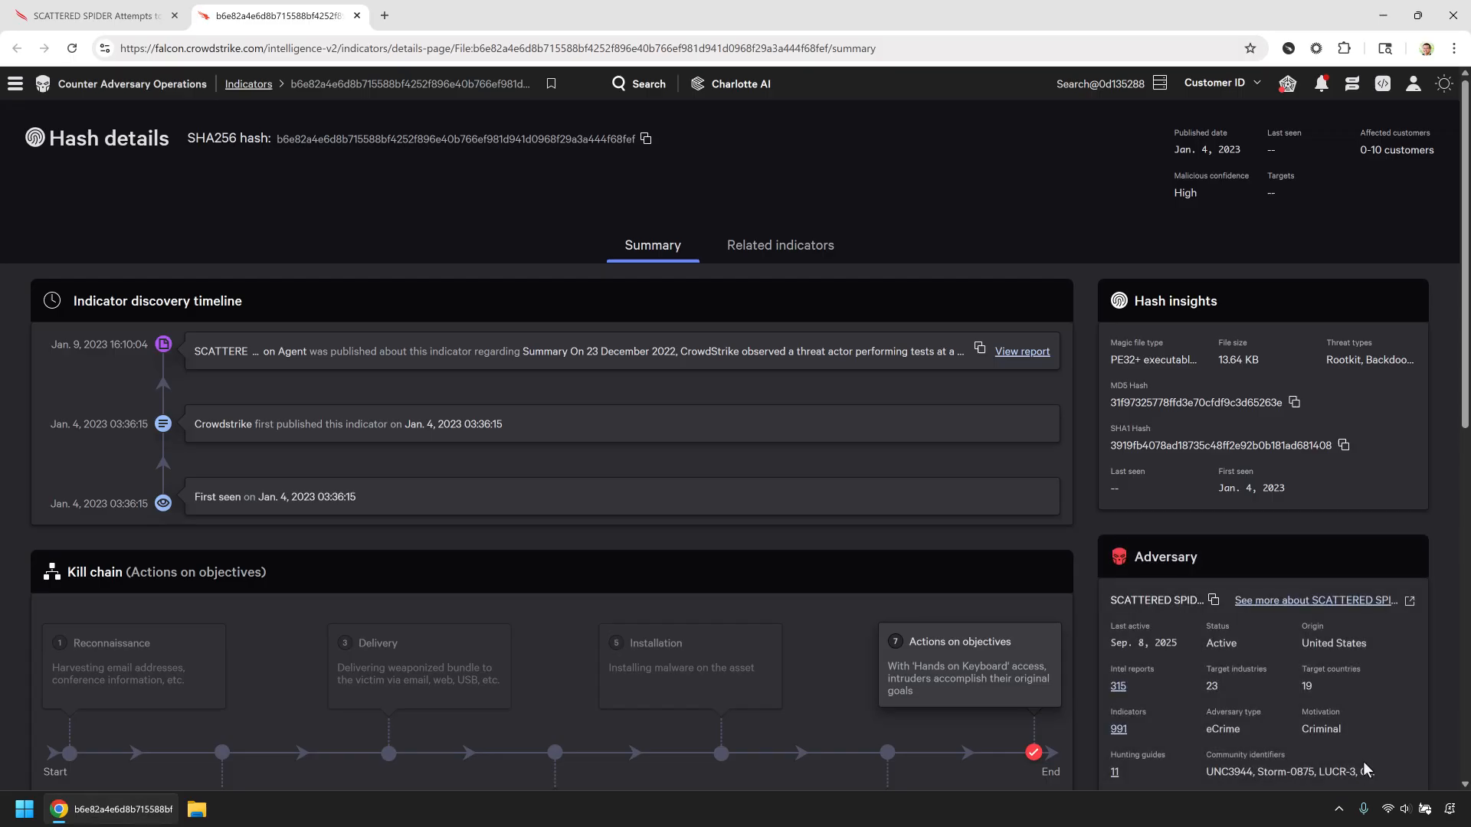